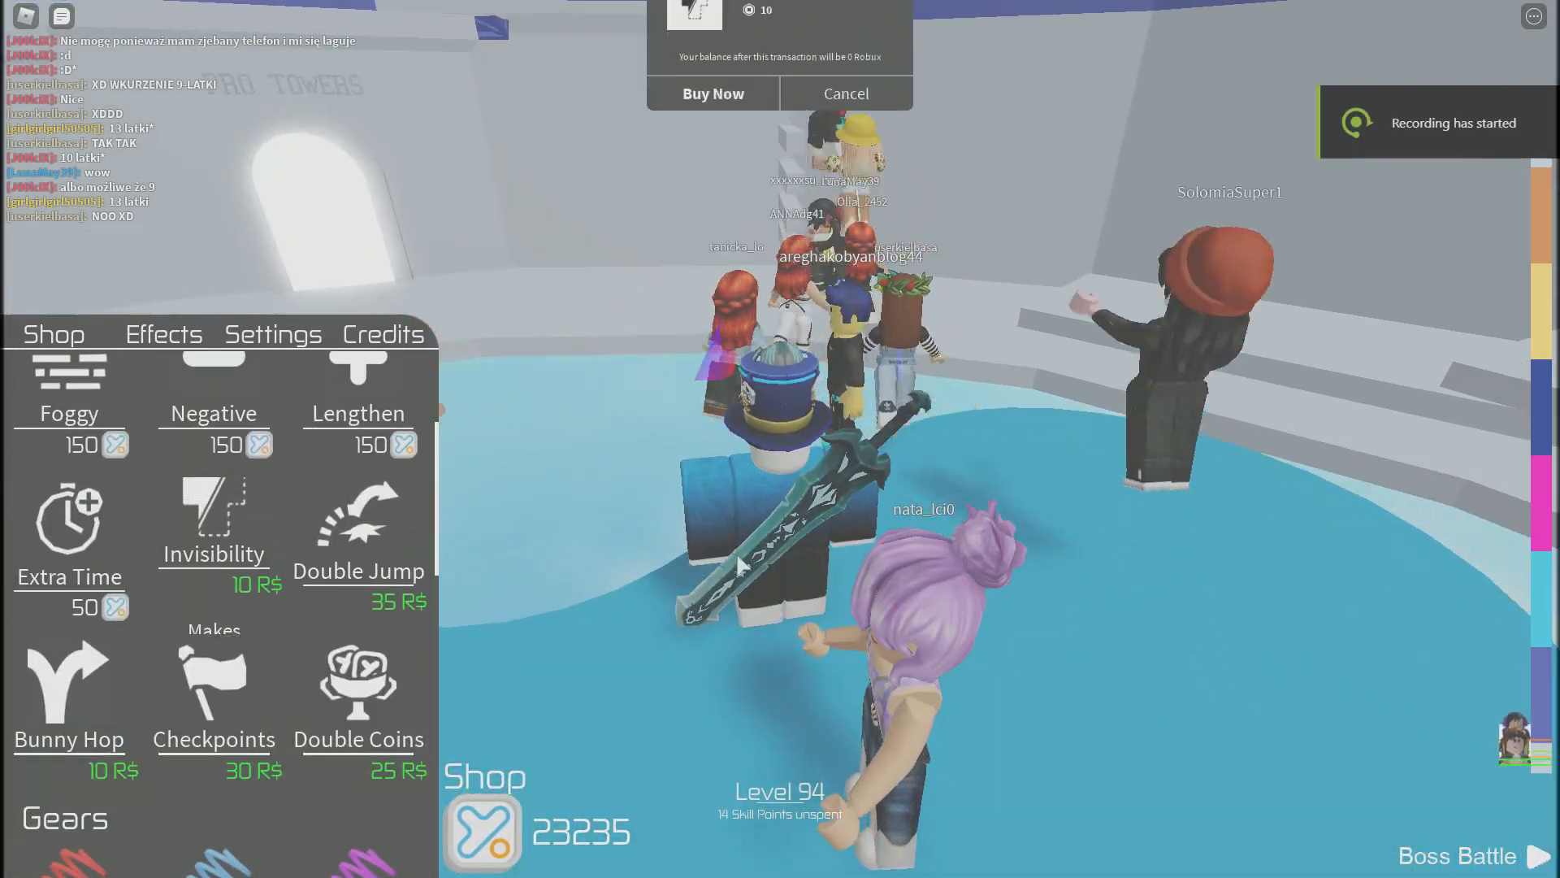
Step: Dismiss the pending Buy Now purchase prompt in Roblox
click(712, 94)
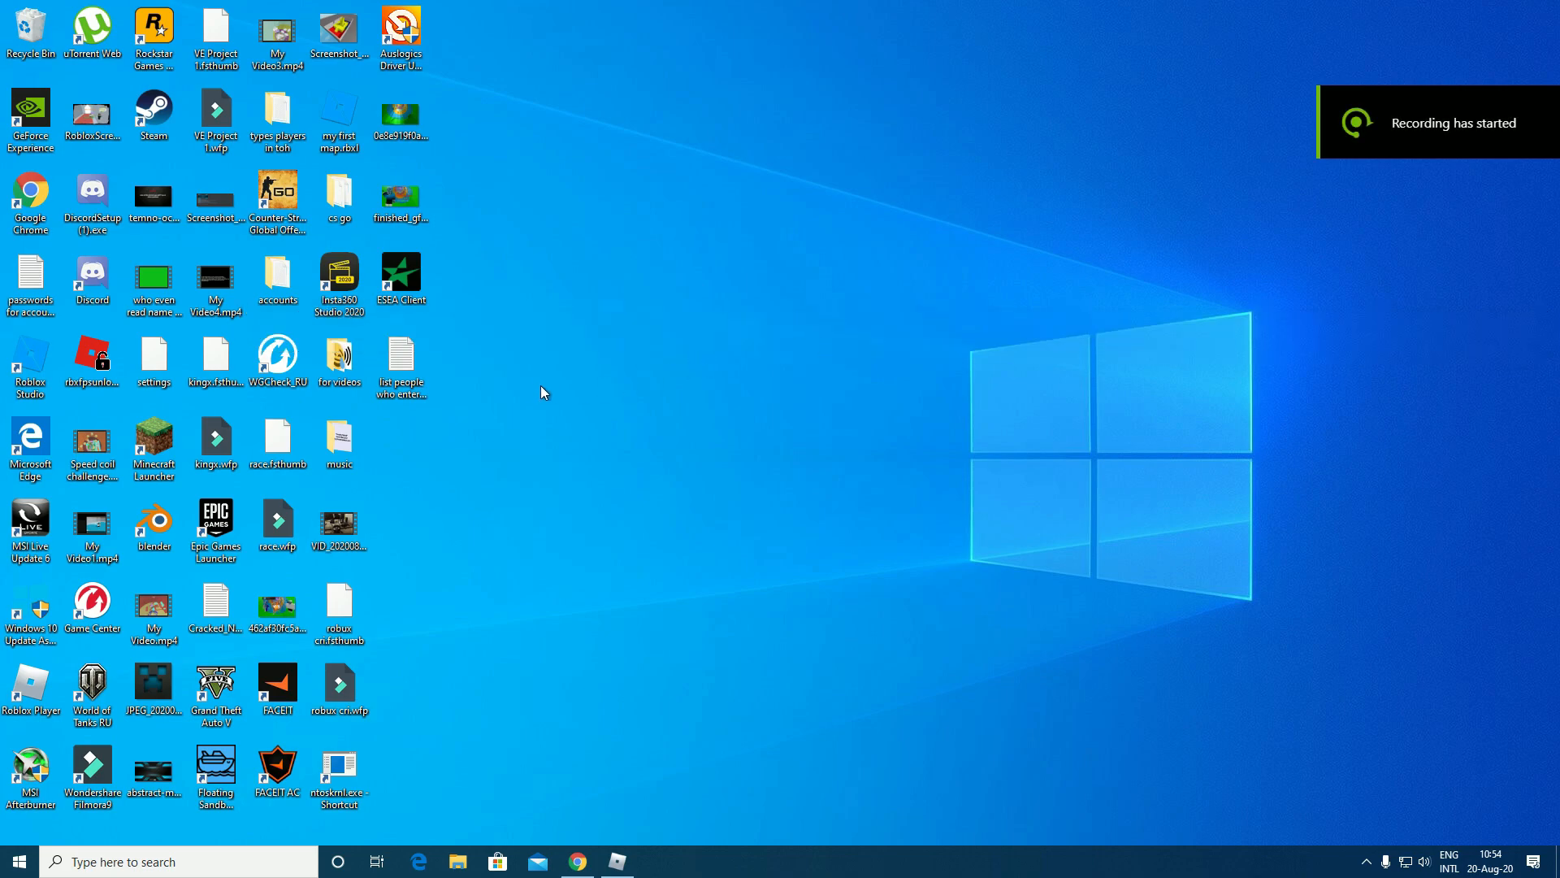
Step: Open the giveaway entrants text file in Notepad and select all its names
double_click(401, 358)
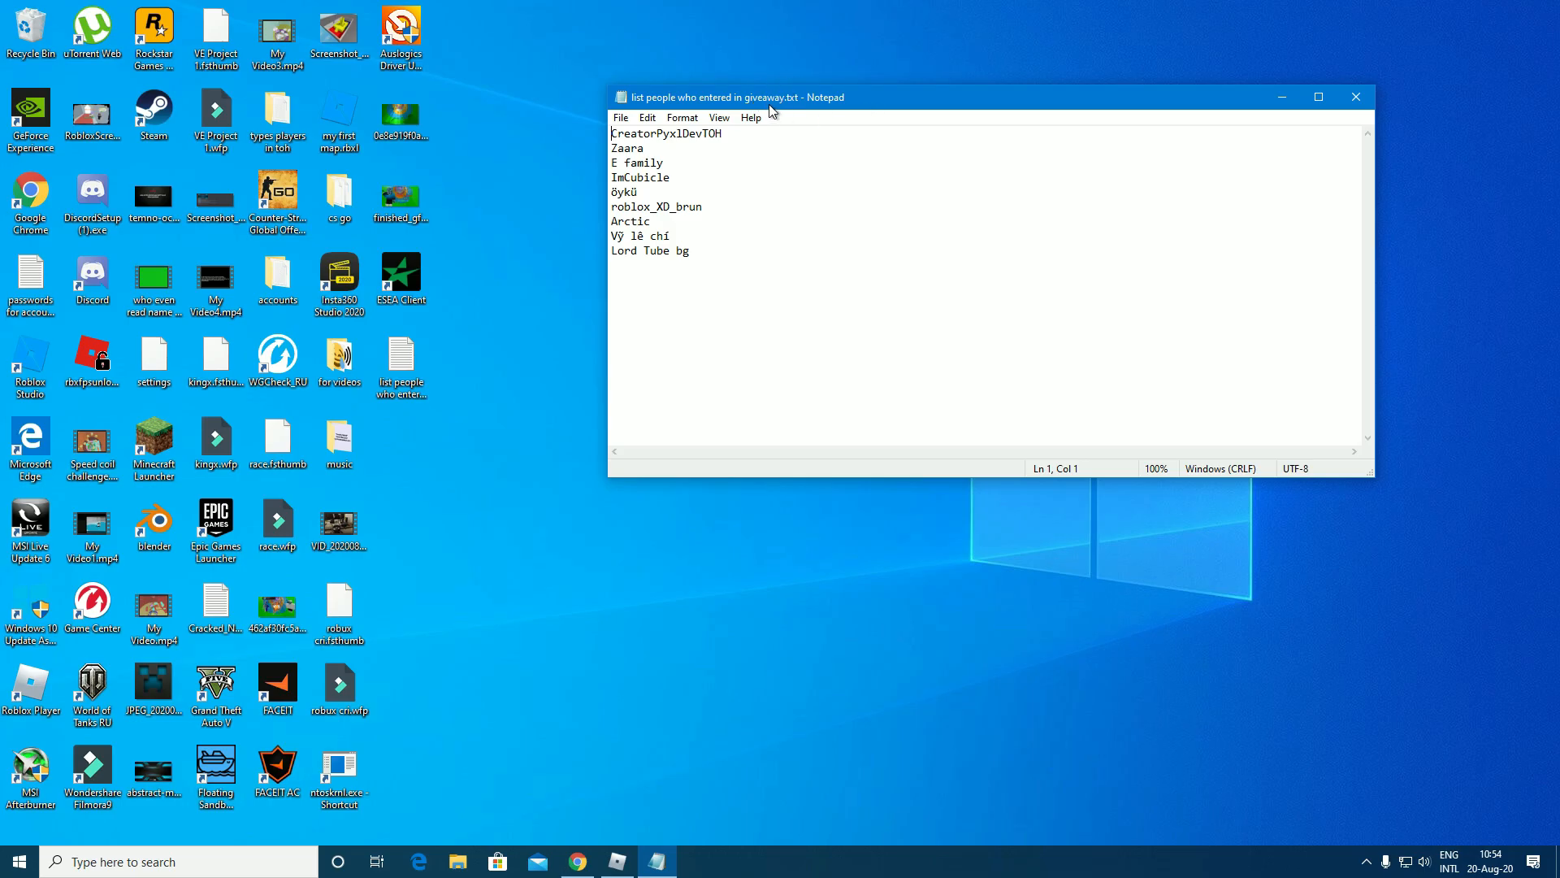
key(ctrl+a)
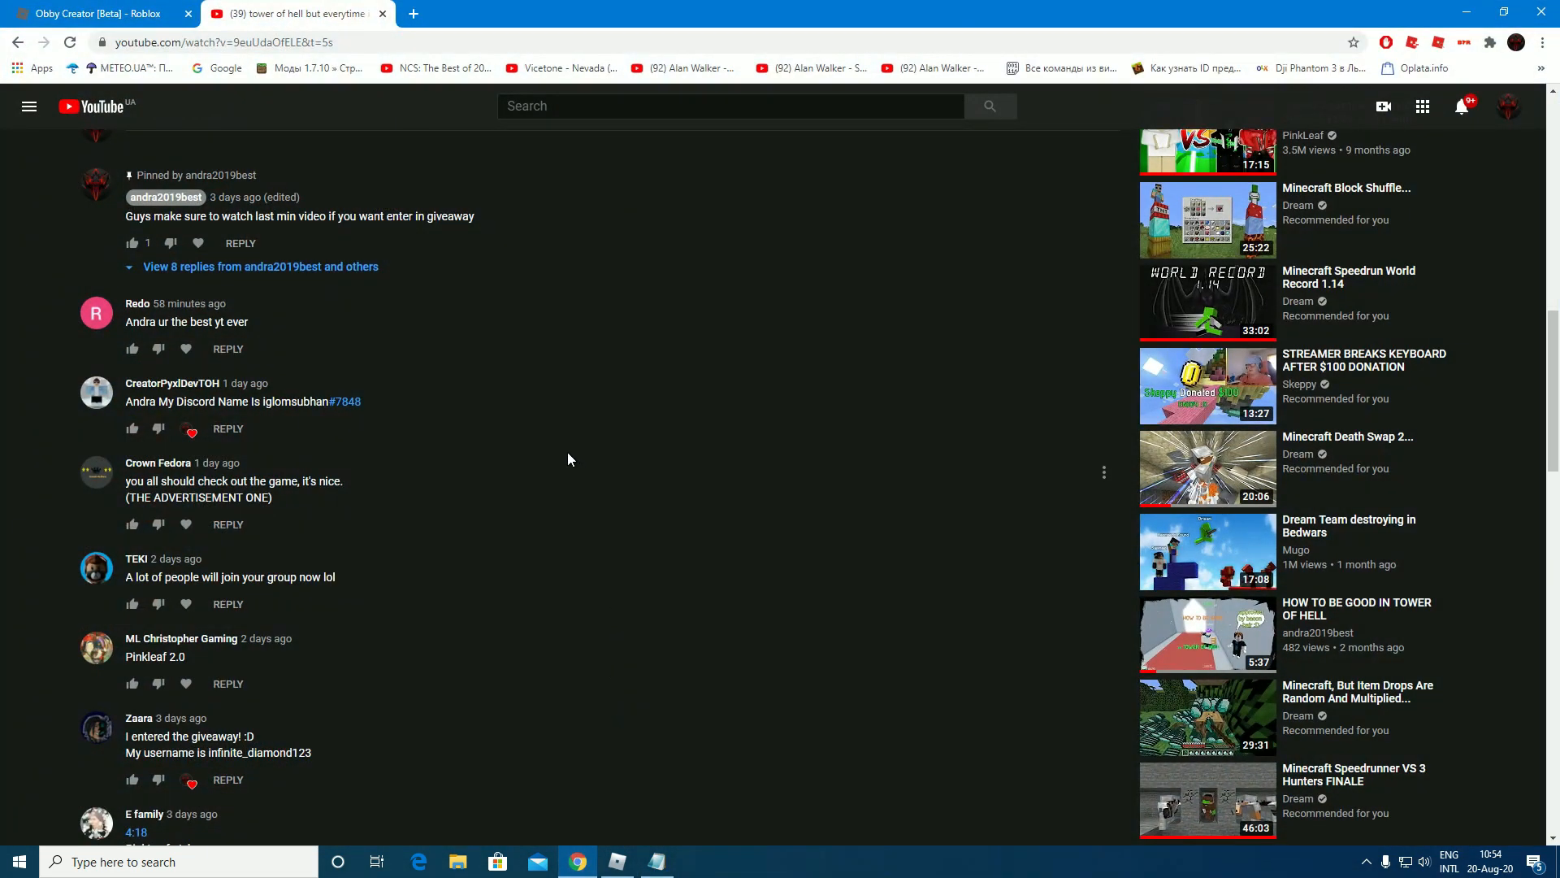
mouse_move(400, 232)
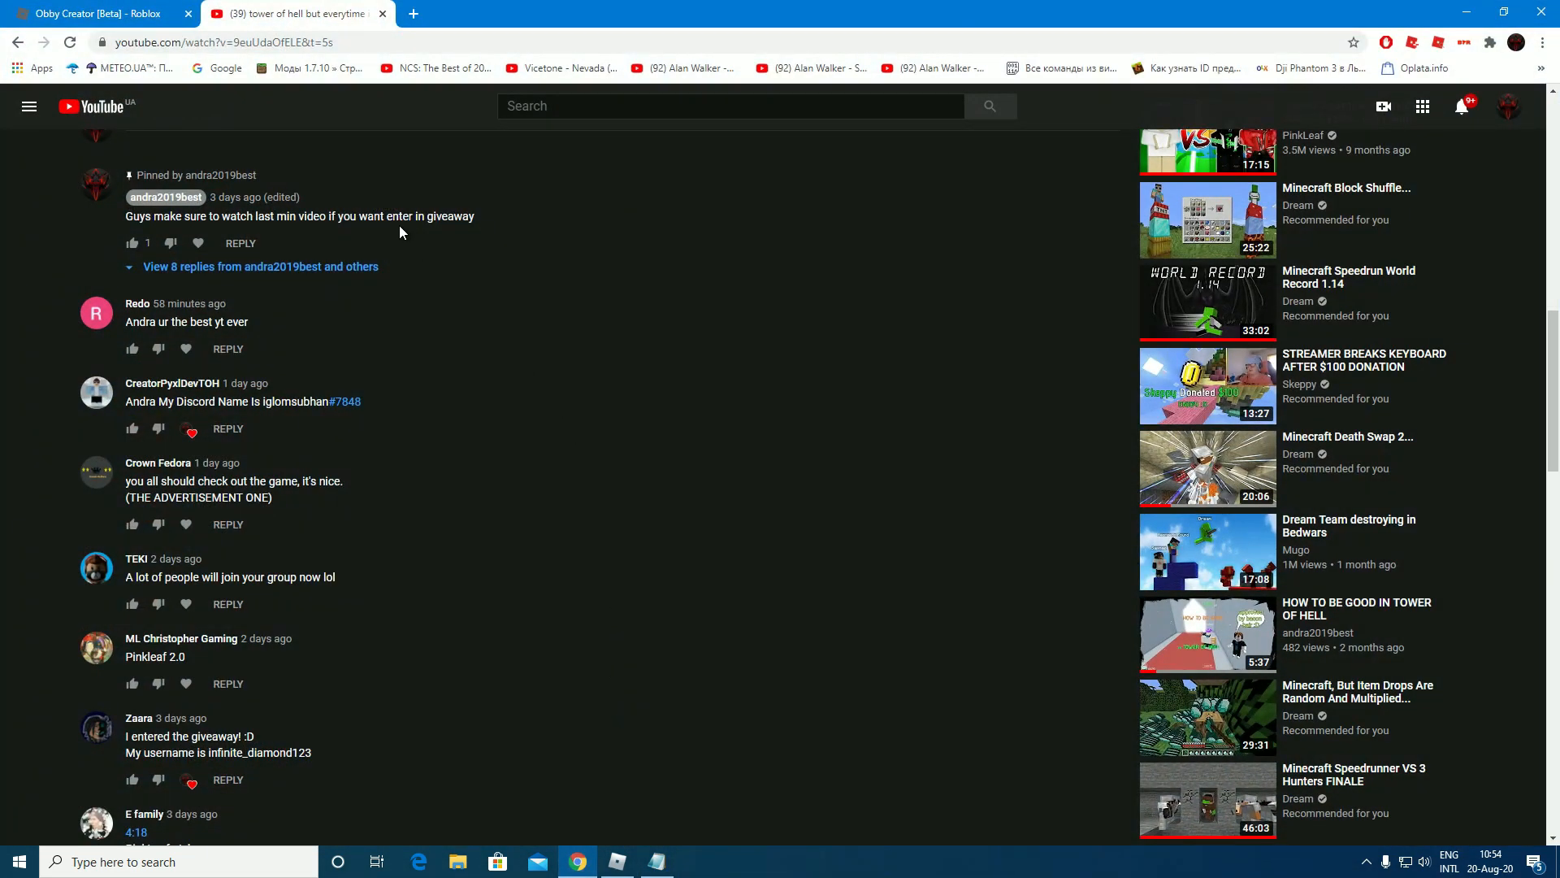
Step: In a new Chrome tab, search for a list randomizer
click(412, 13)
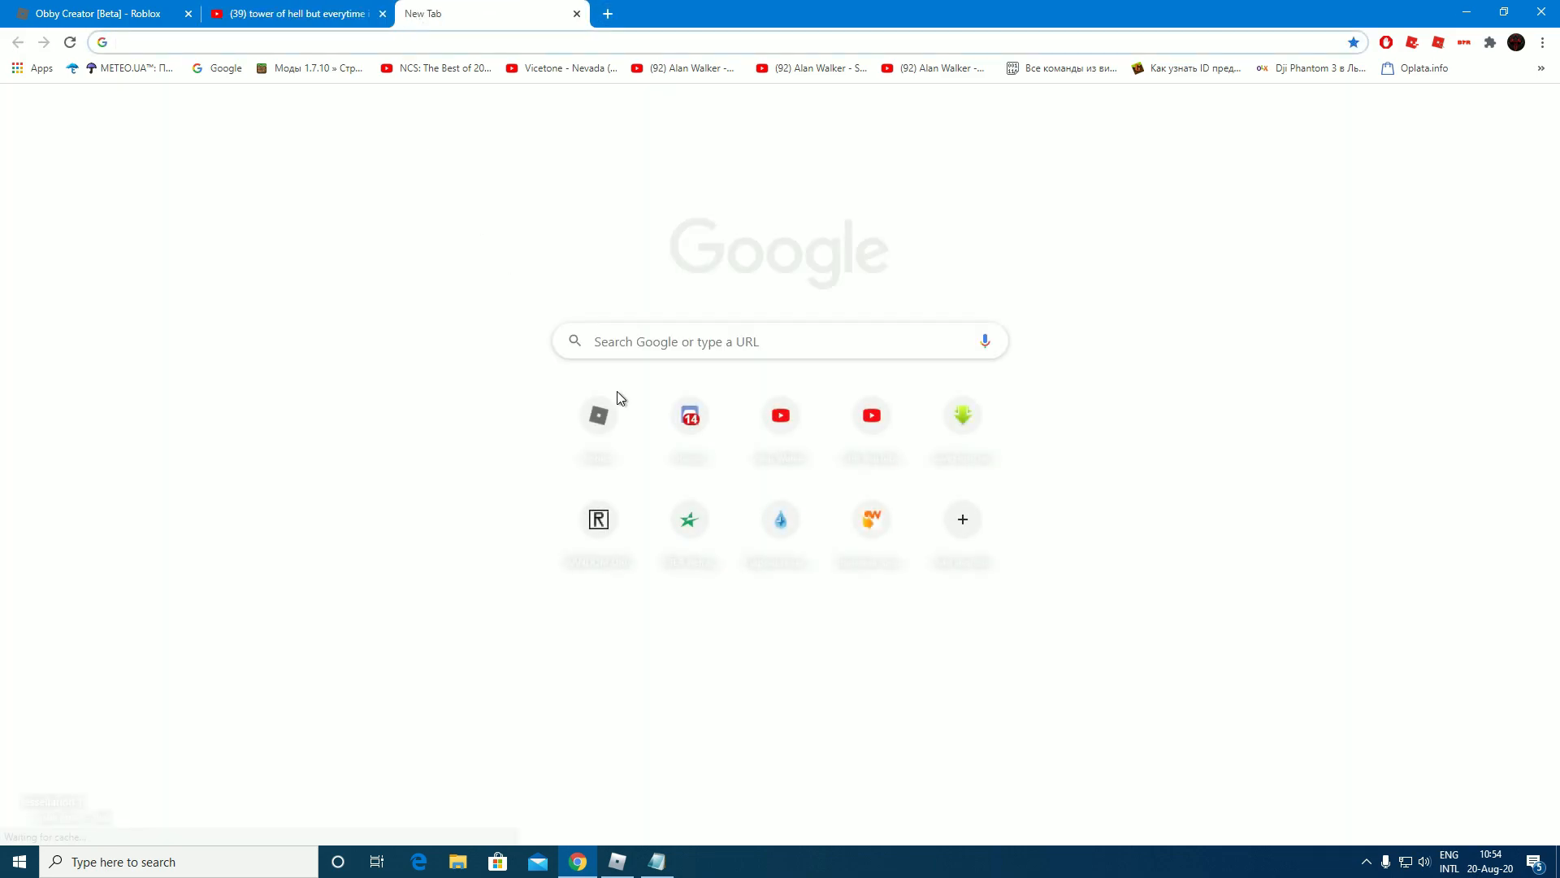
text(l)
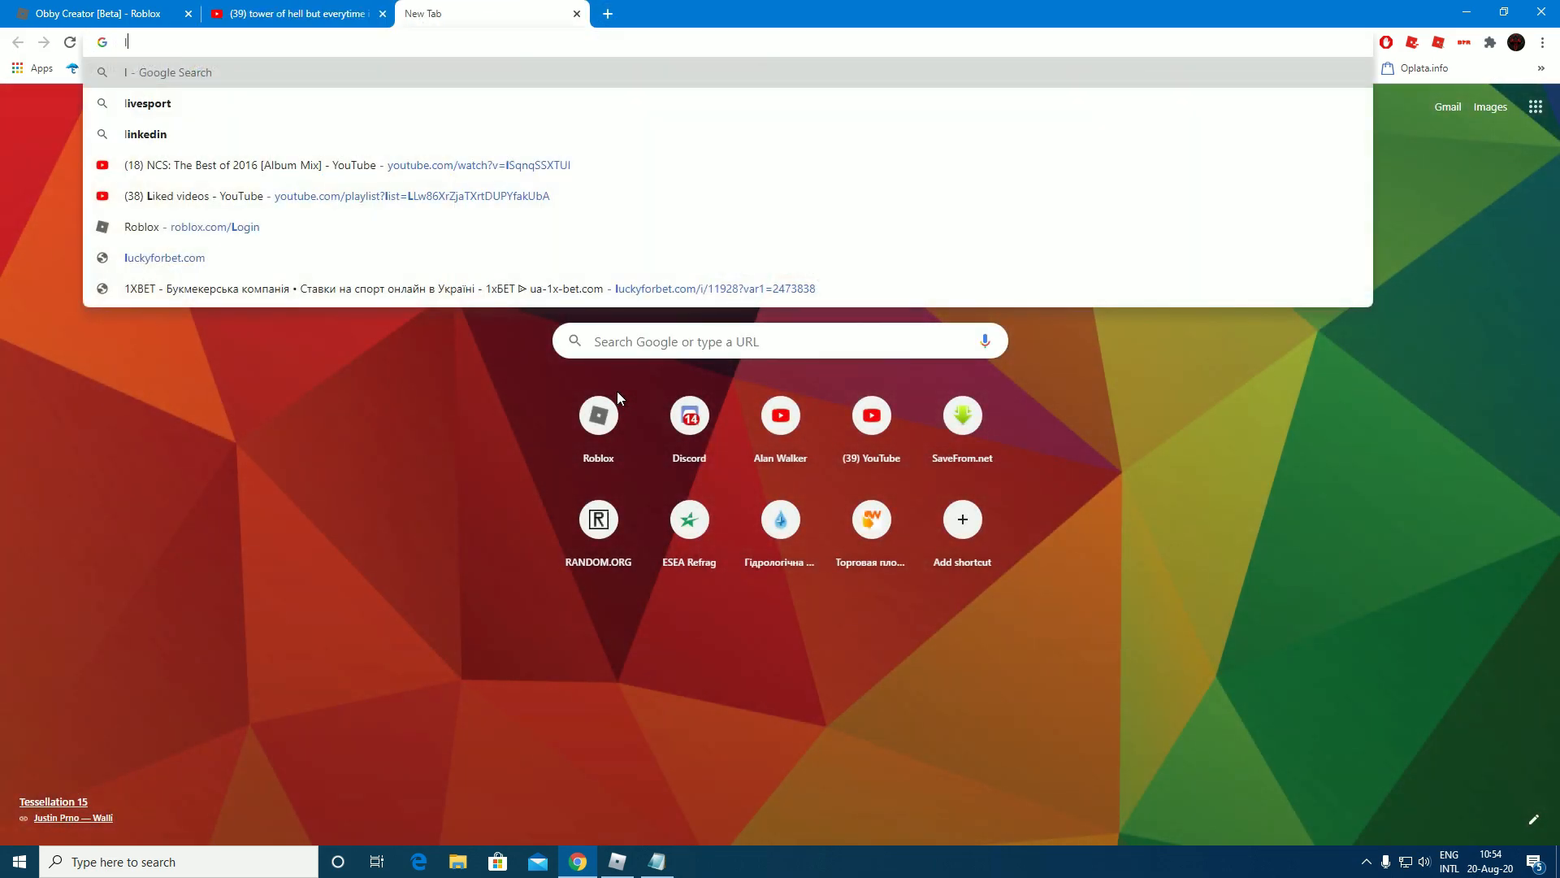
text(list ranmo)
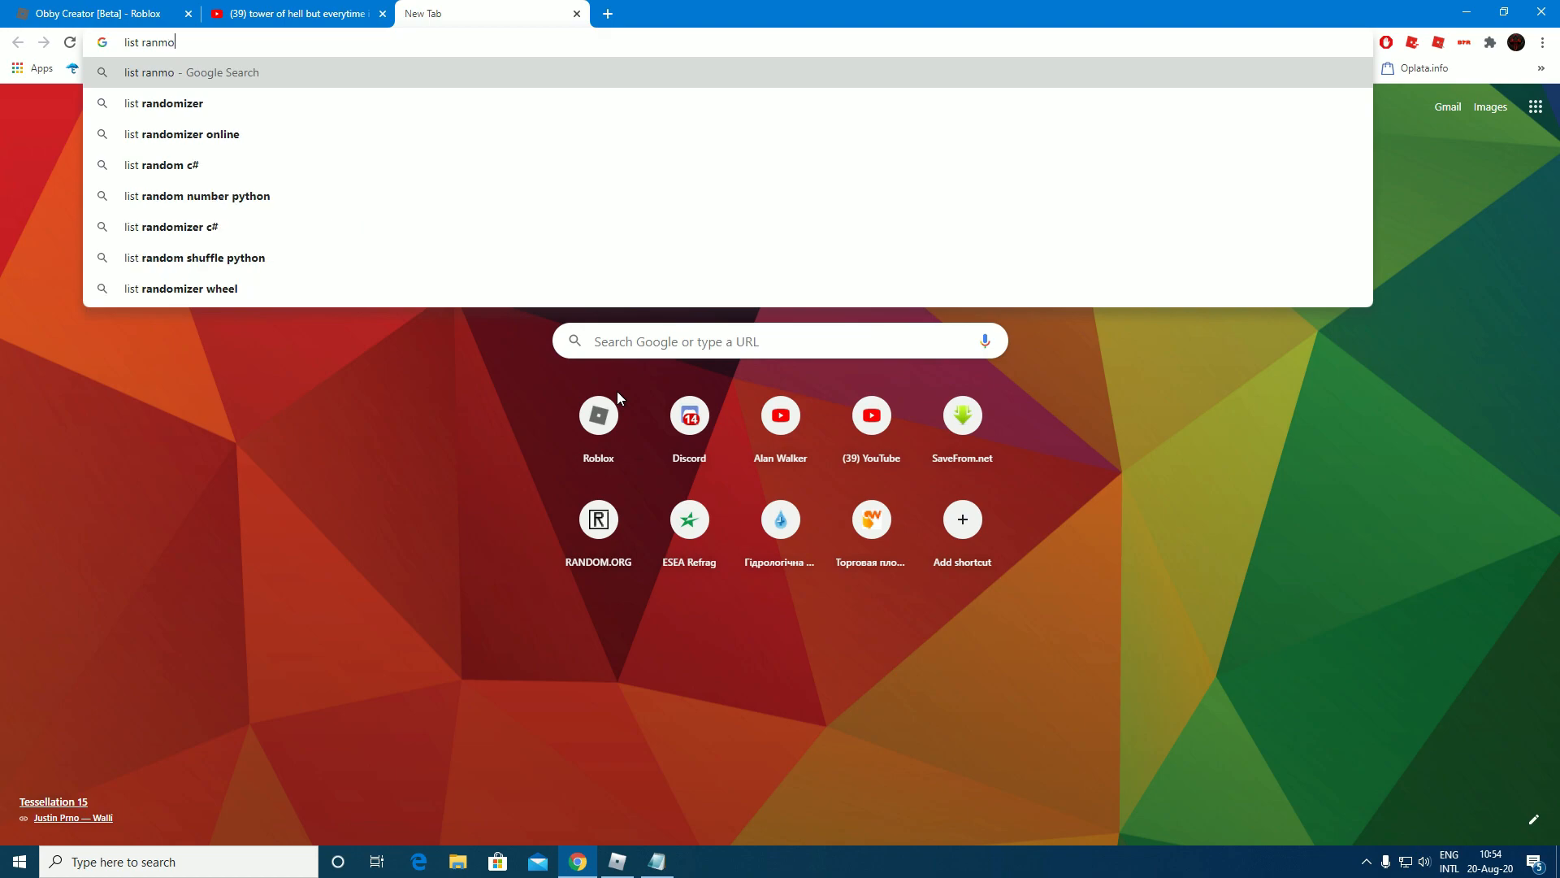
key(Backspace)
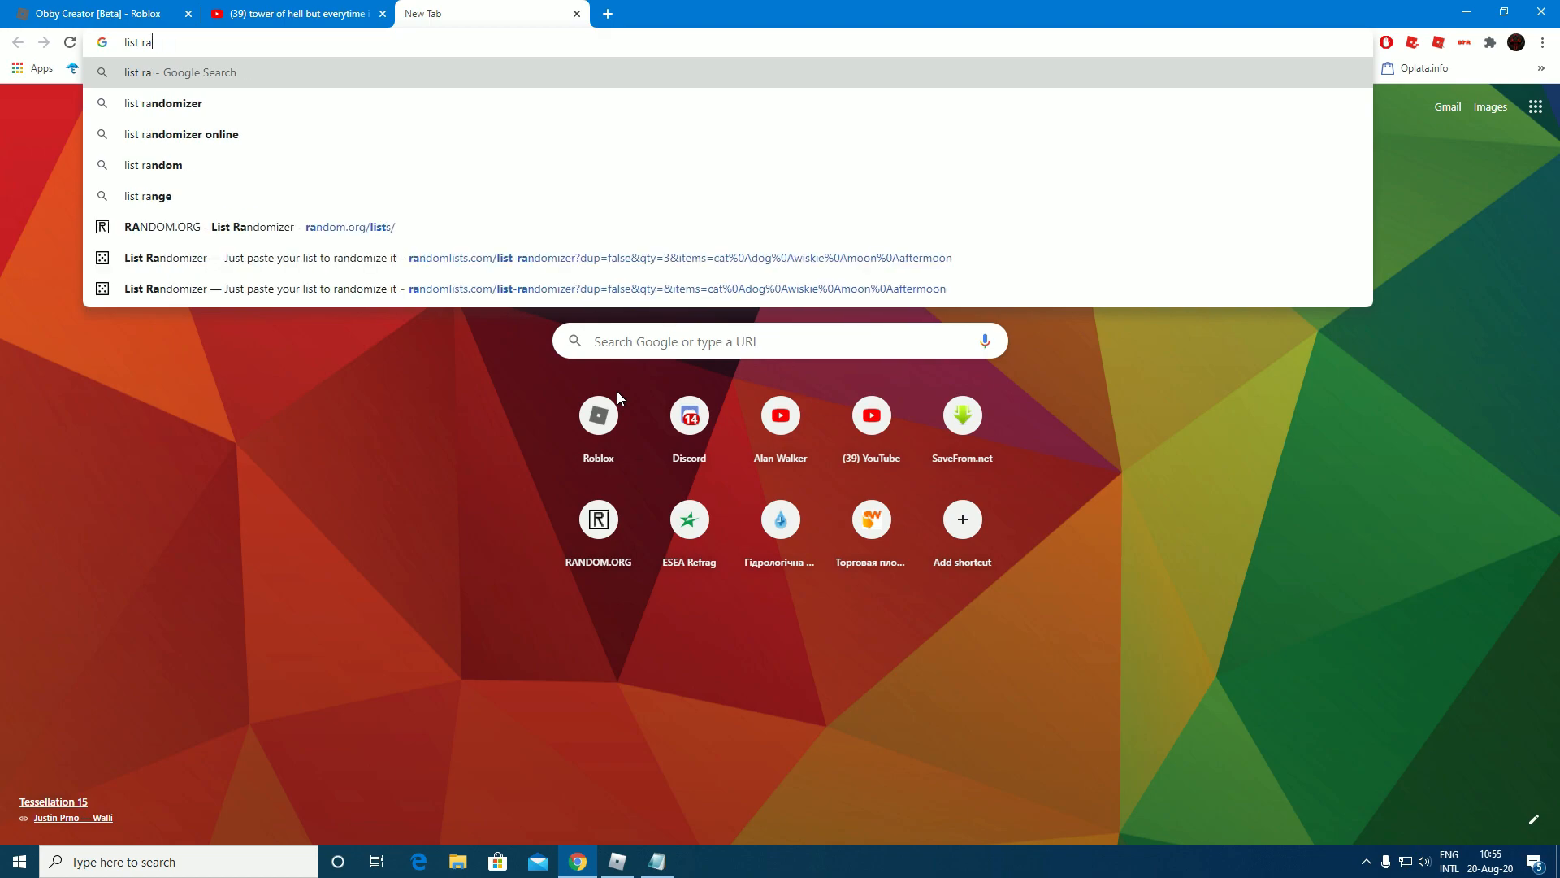
mouse_move(303, 269)
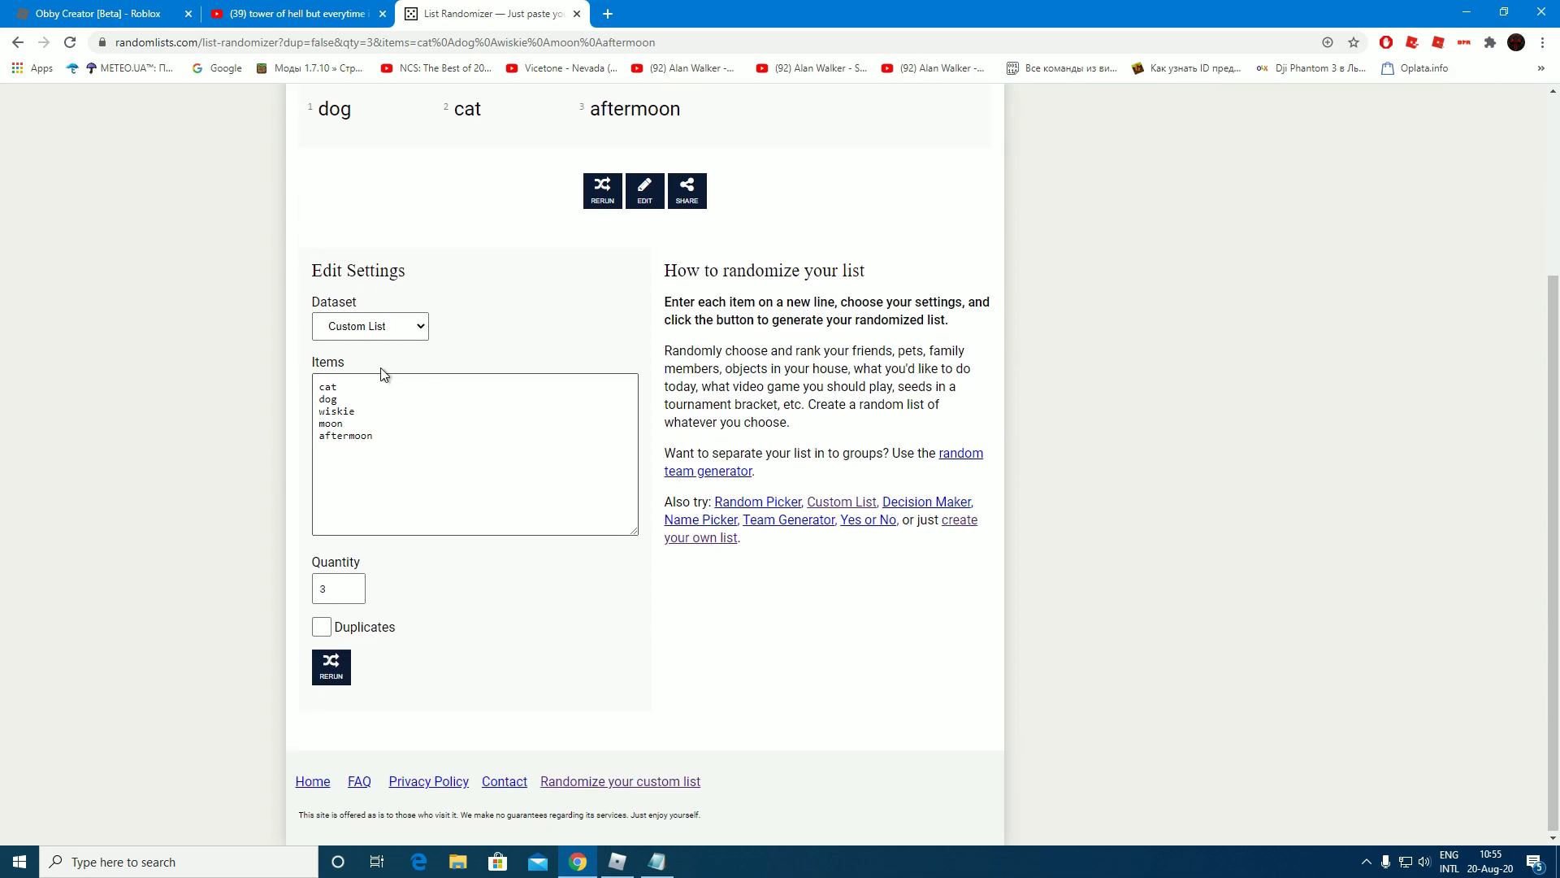
click(475, 452)
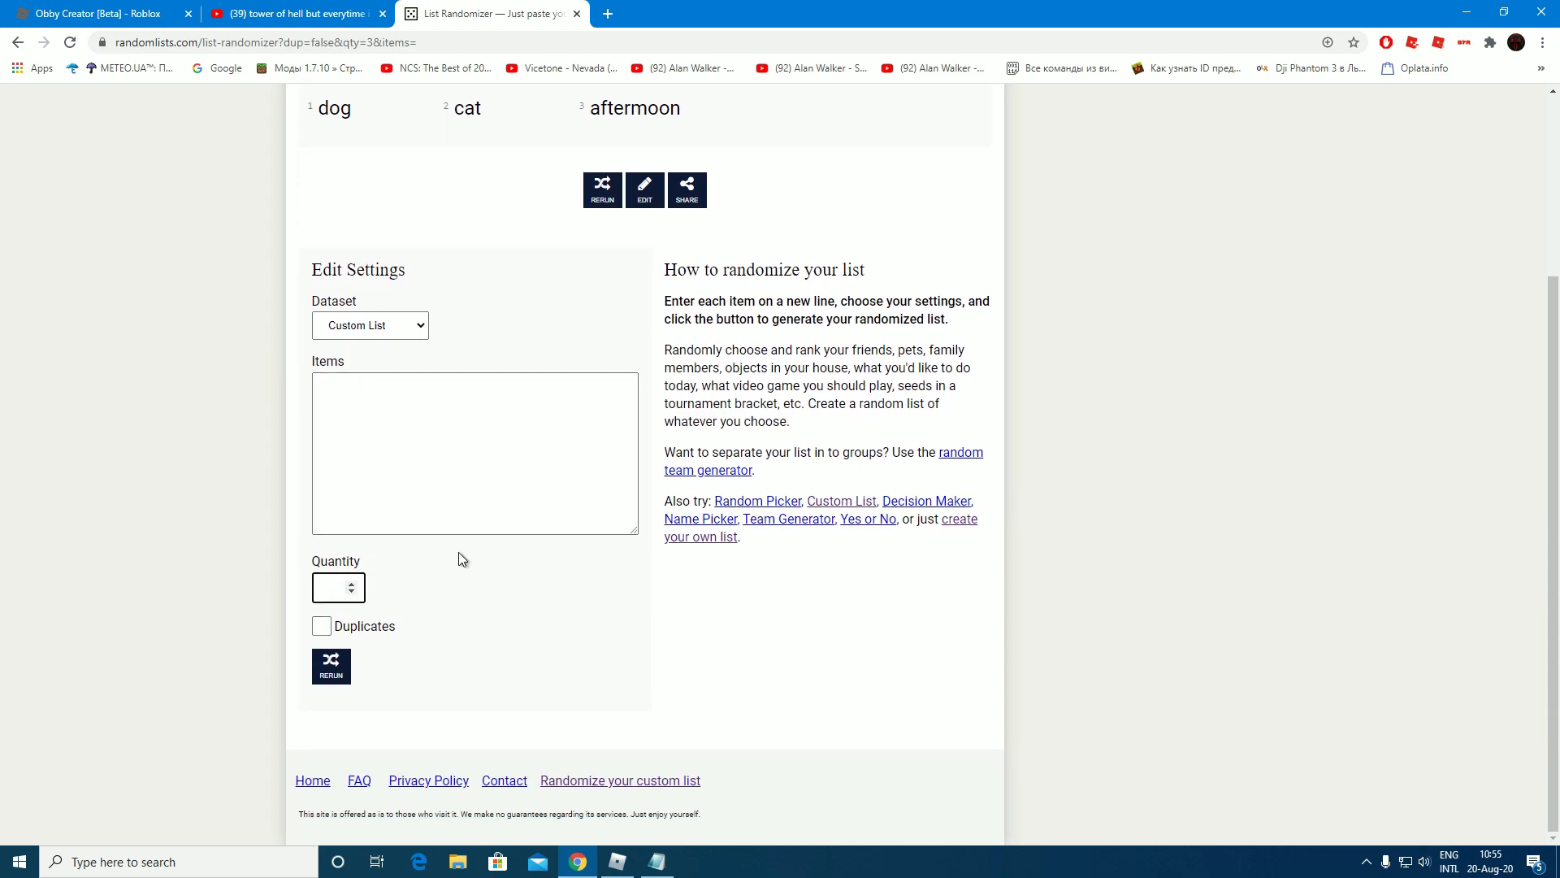
text(CreatorPyxlDevTOH)
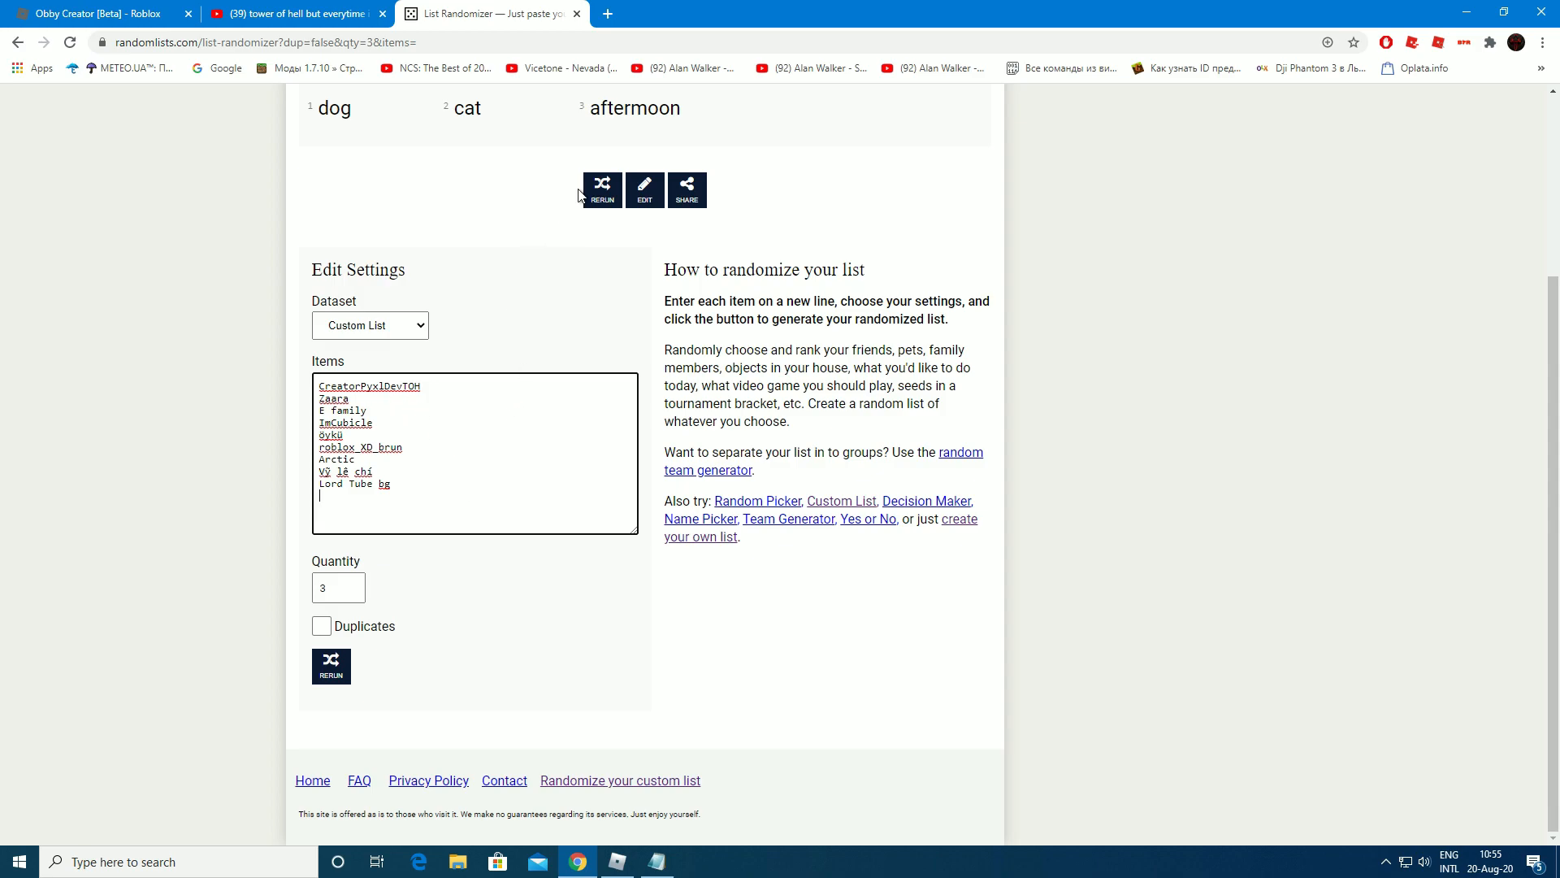
click(602, 190)
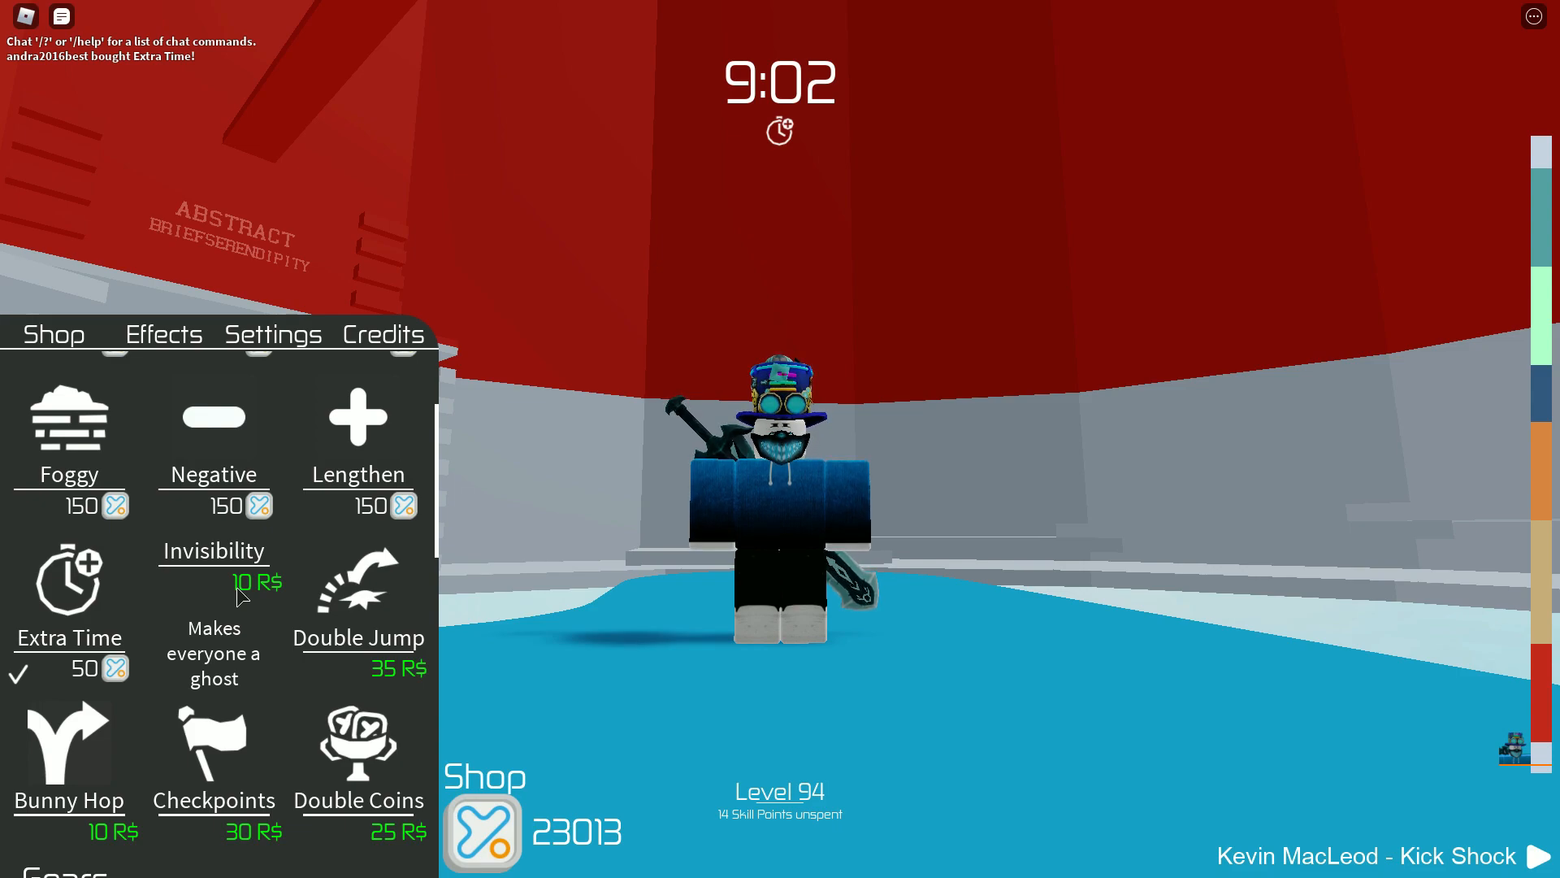
Step: Buy the Invisibility item, acknowledge the purchase, and type '/e dance' in chat
click(213, 593)
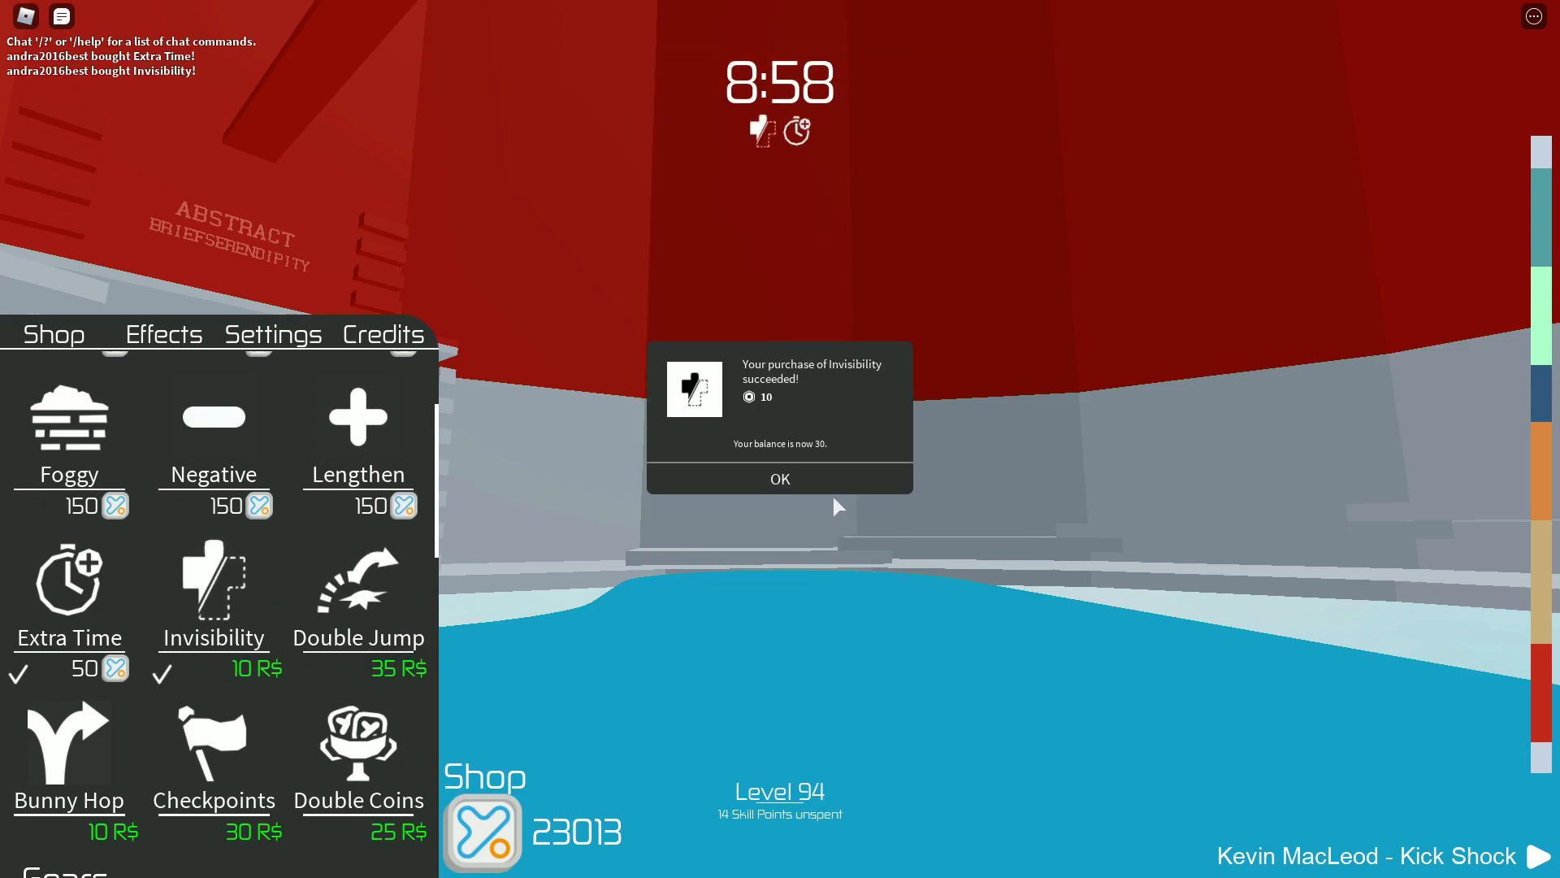
click(780, 479)
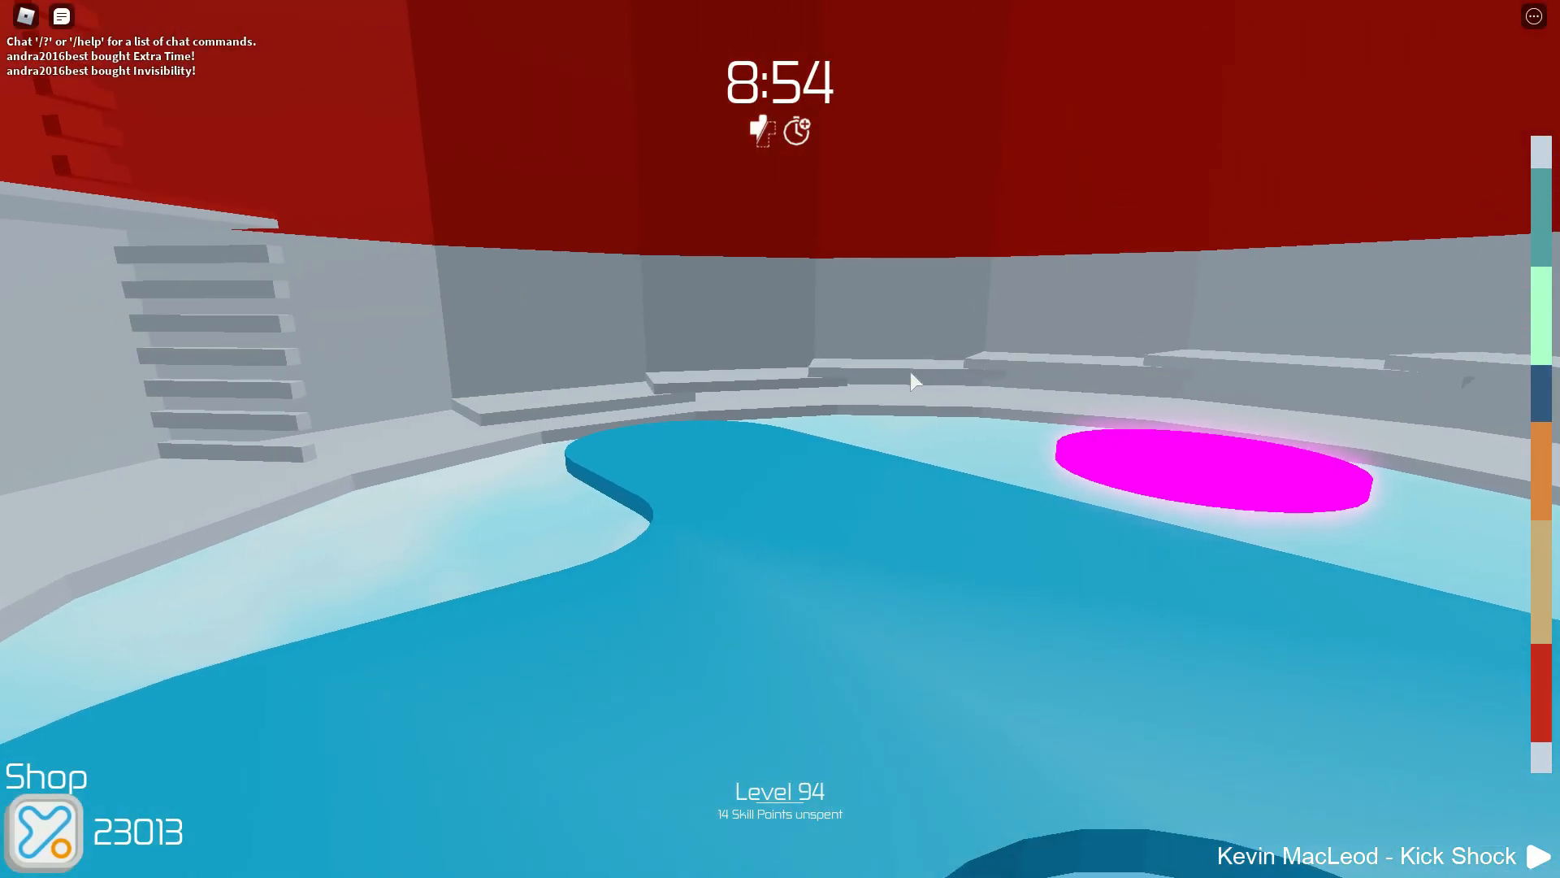
text(/e dance)
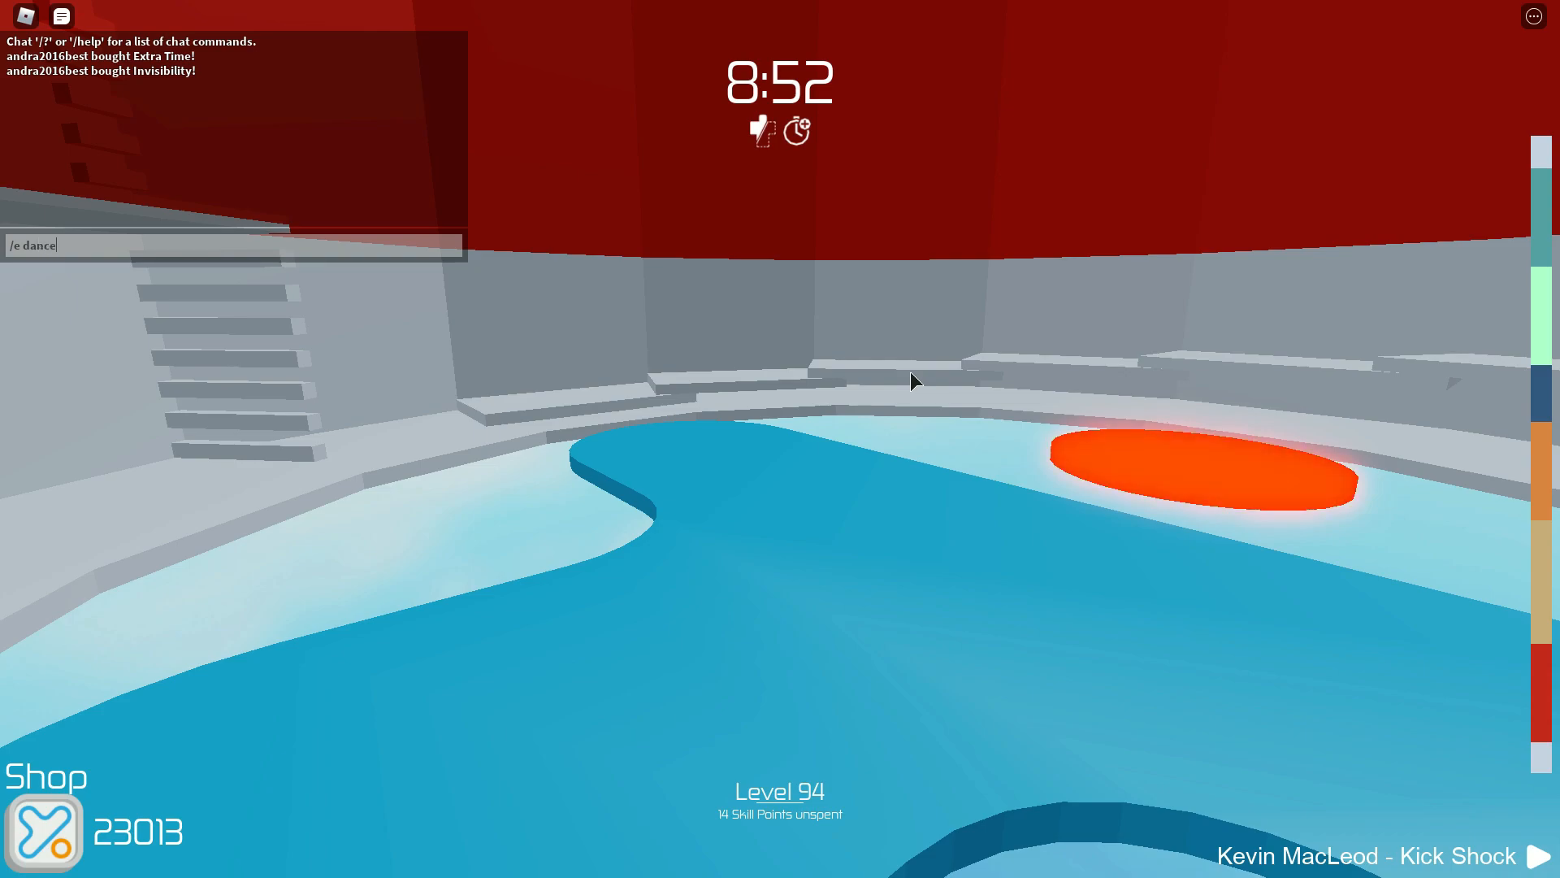